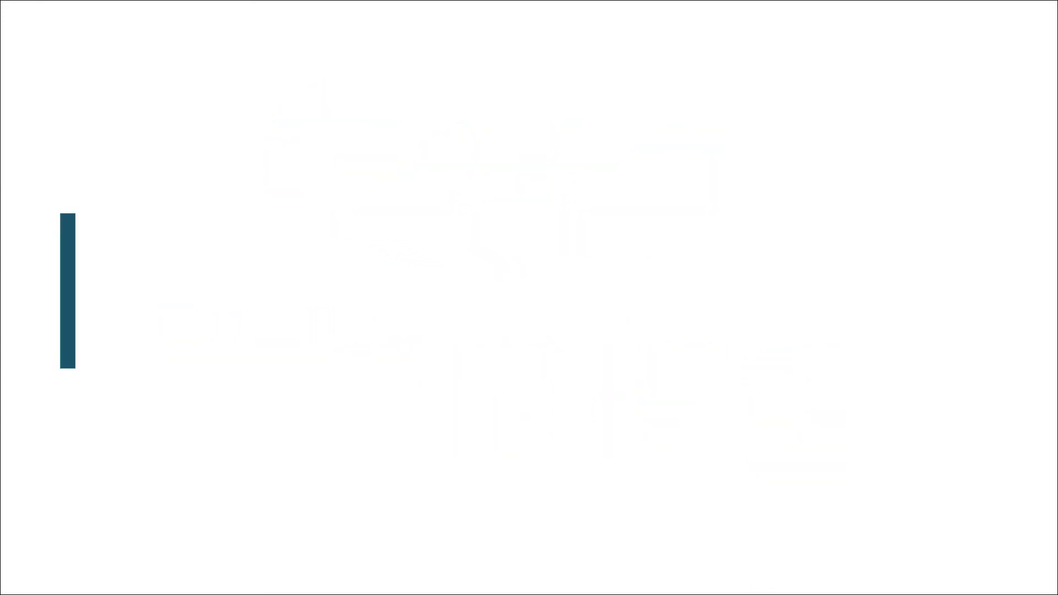
text(WELCOM)
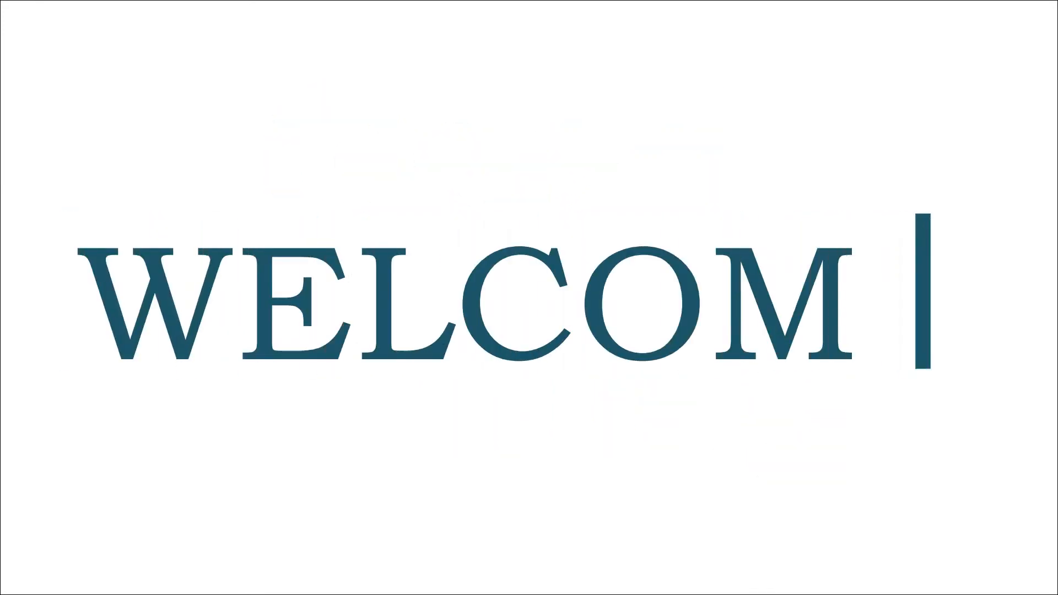
text(E)
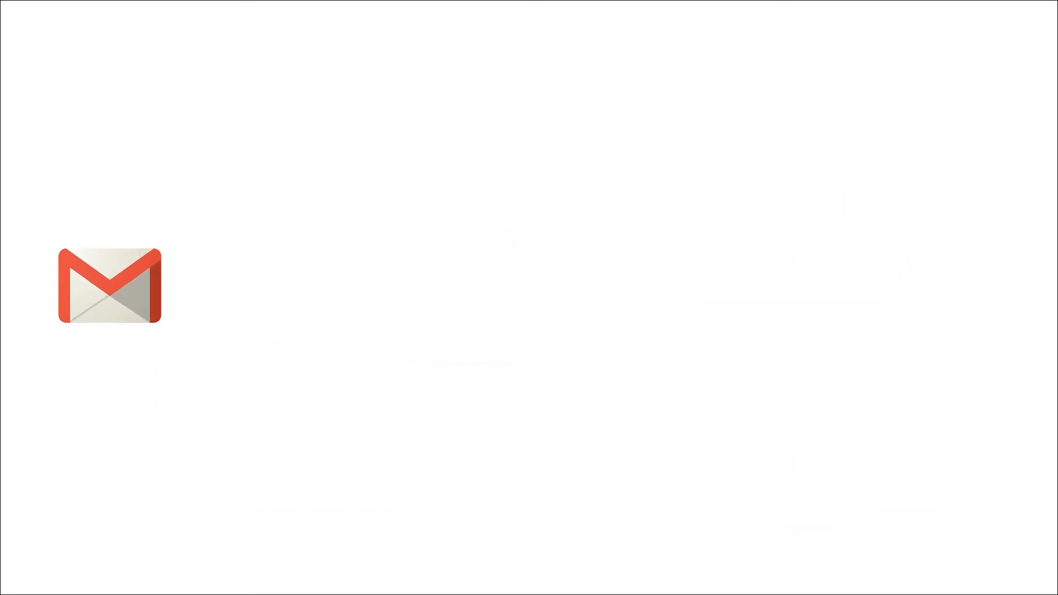
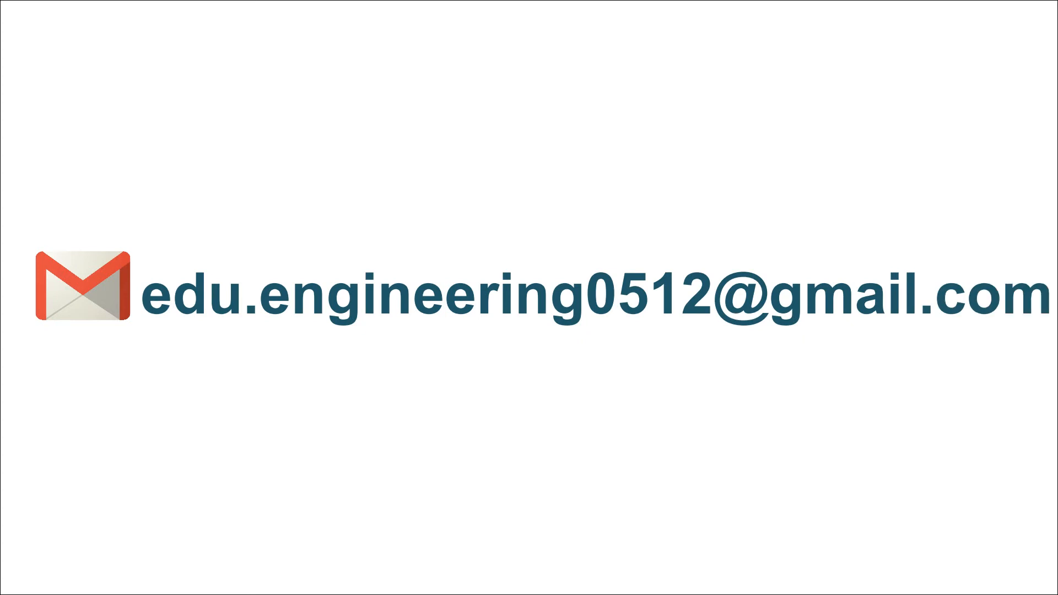